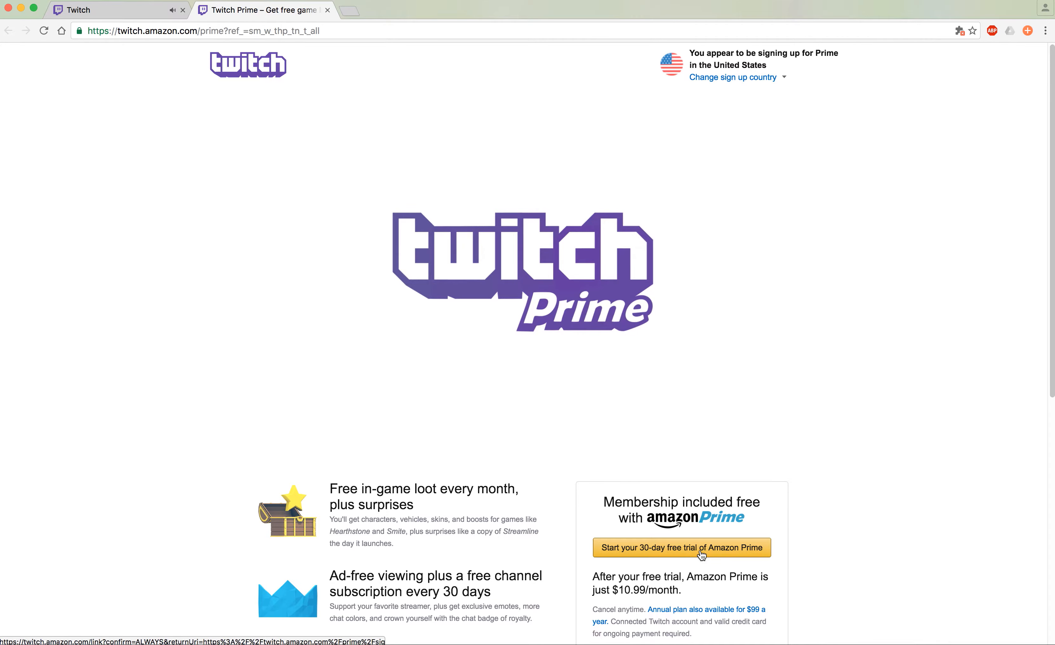
- Start the Prime trial, sign in to Amazon, confirm account linking, and show Totalbiscuit's subscribe options
click(682, 547)
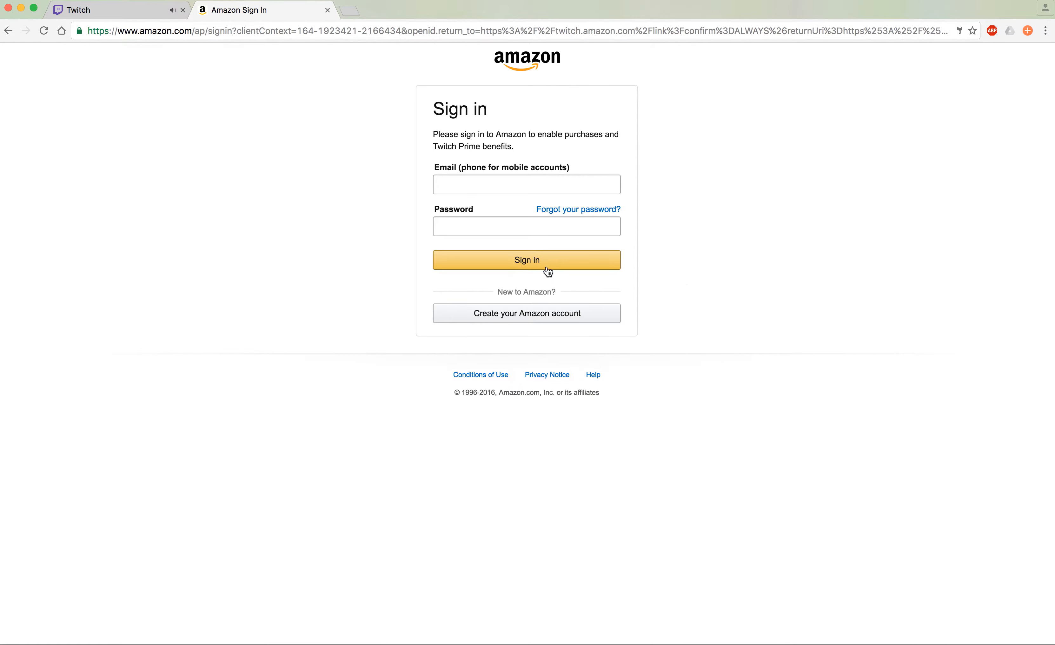
click(527, 259)
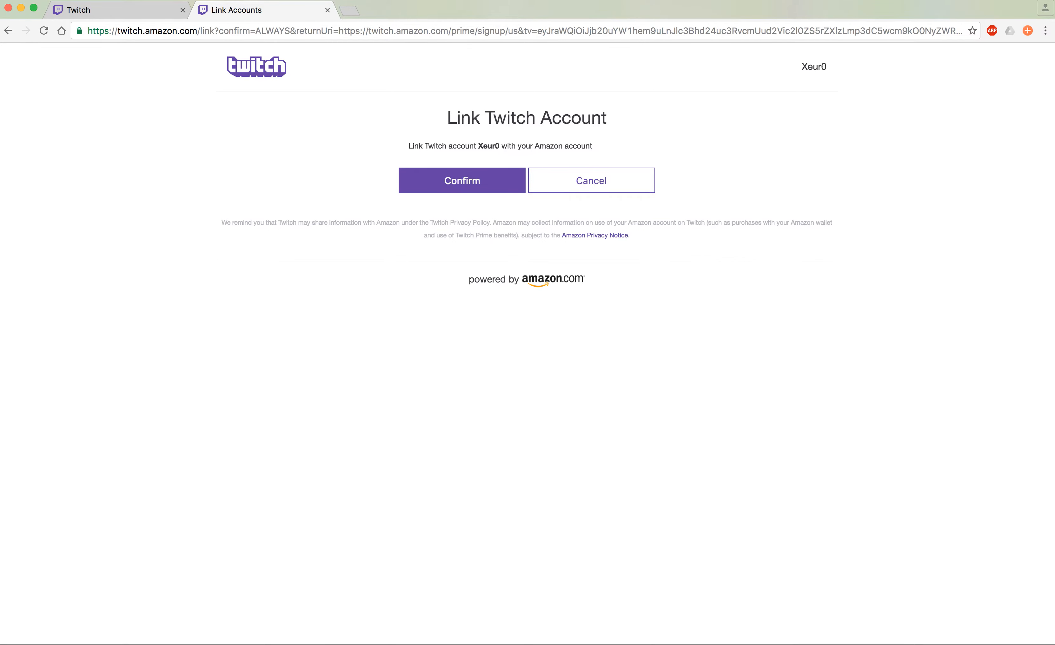
click(461, 180)
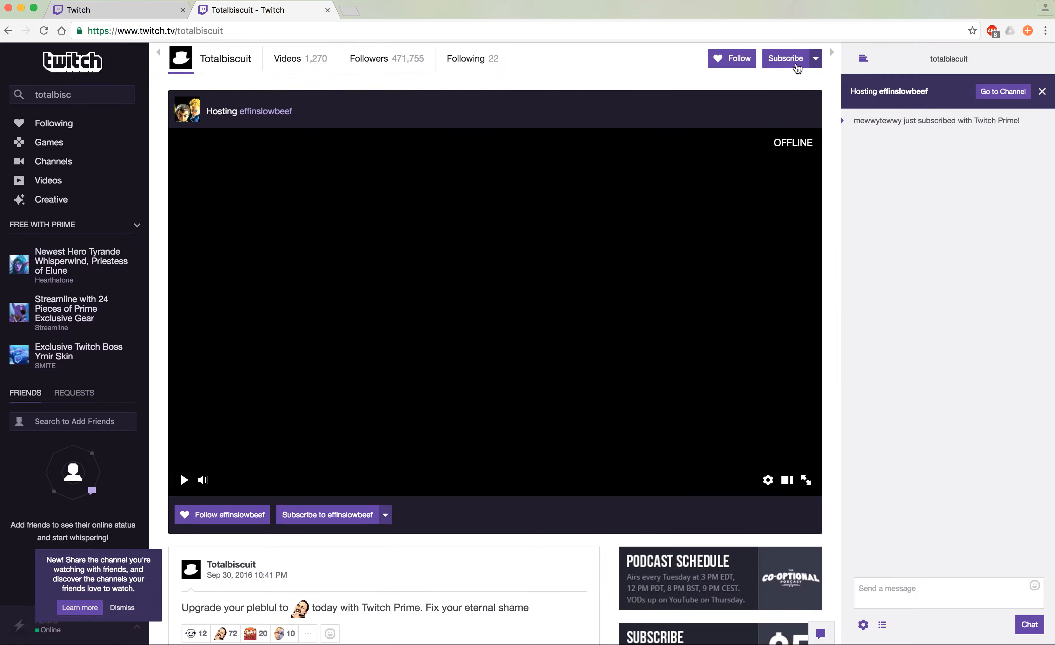
click(785, 57)
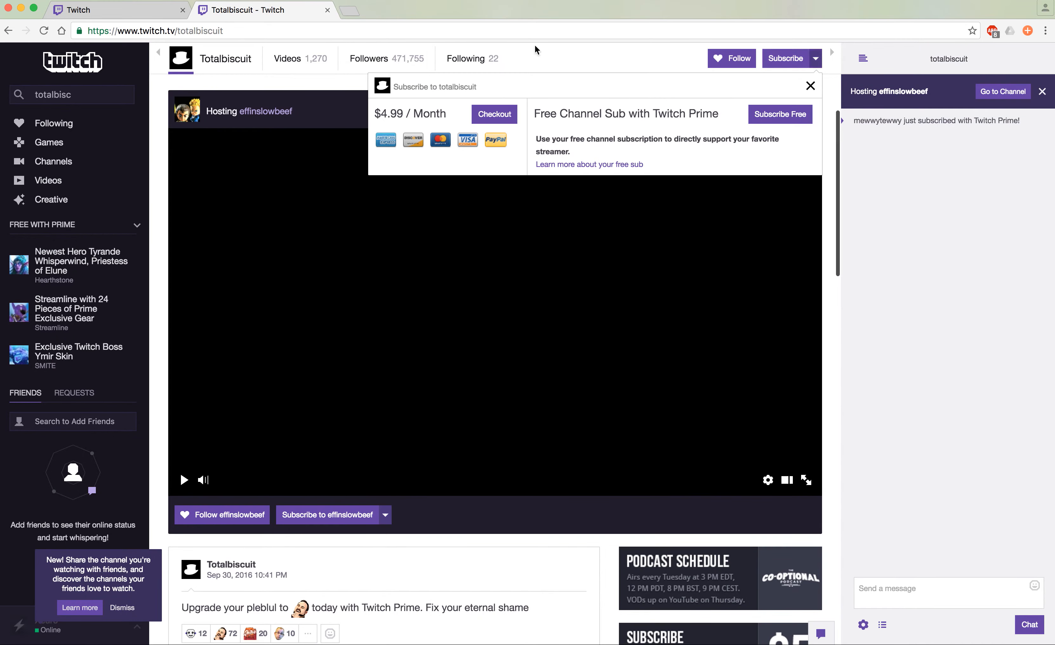